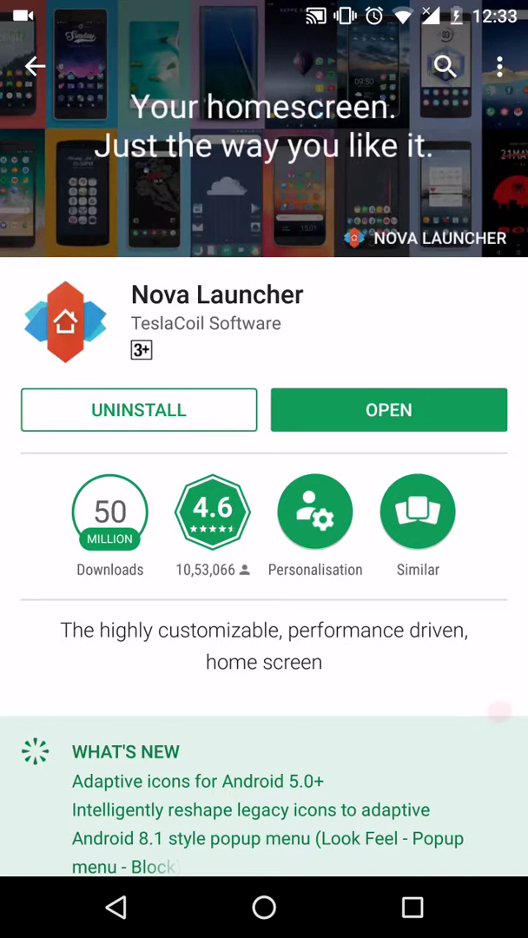
# Launch Nova Launcher from its Play Store page
pyautogui.click(265, 907)
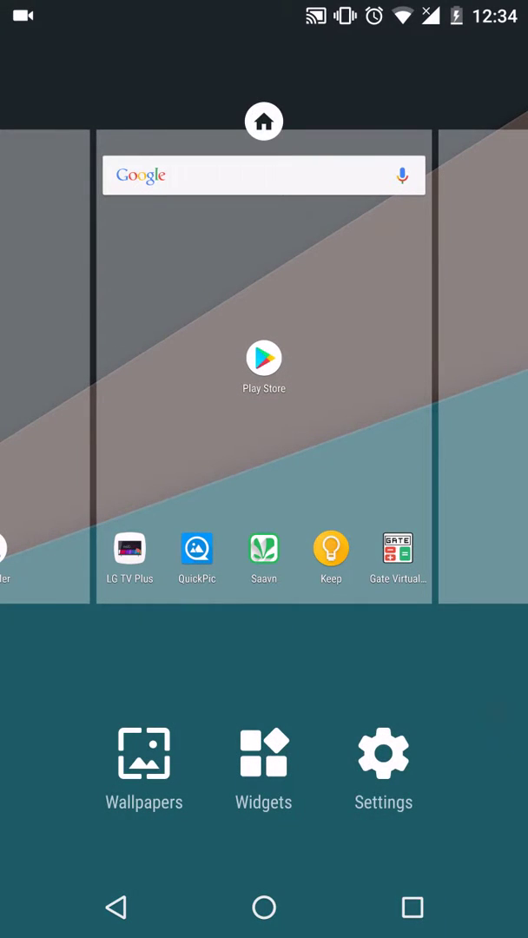
# Set the desktop search bar style to the pill bar with the grey G logo
pyautogui.click(383, 752)
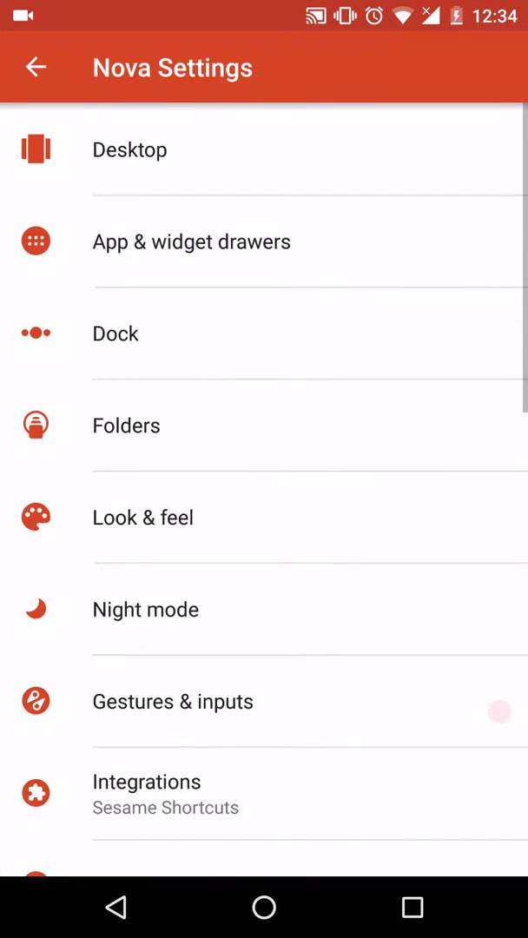
pyautogui.click(129, 150)
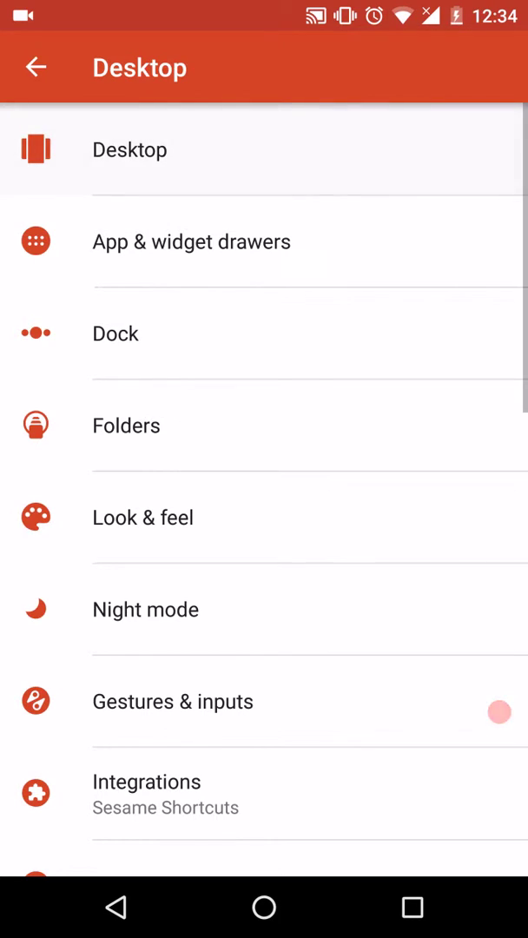
pyautogui.scroll(-3)
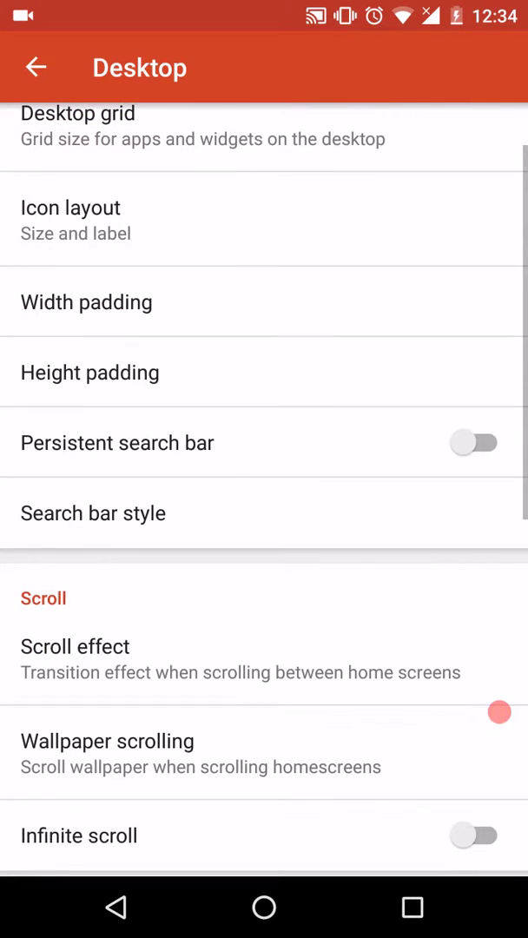
pyautogui.click(93, 512)
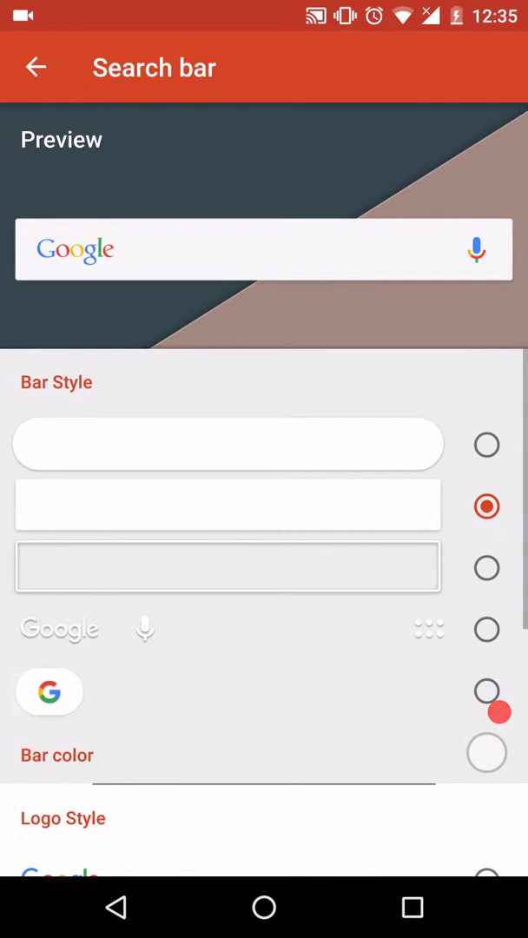
pyautogui.scroll(-3)
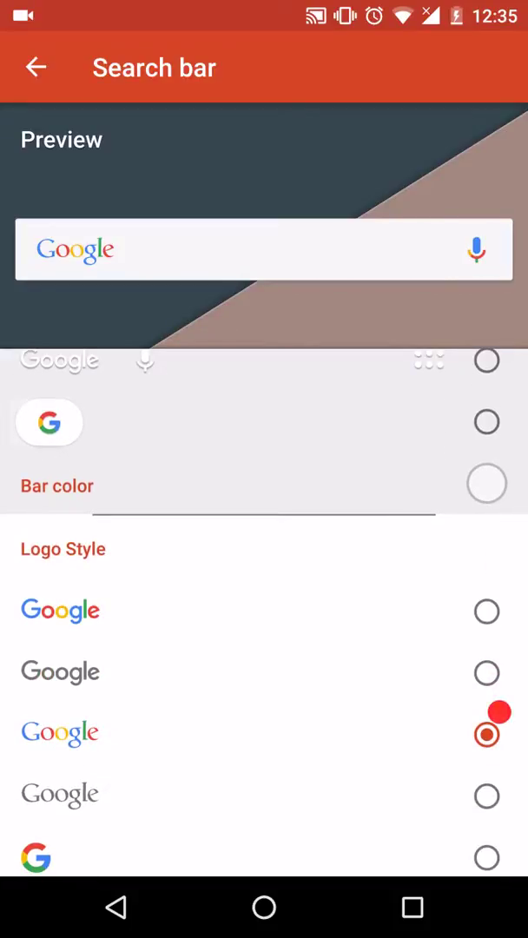
pyautogui.scroll(-3)
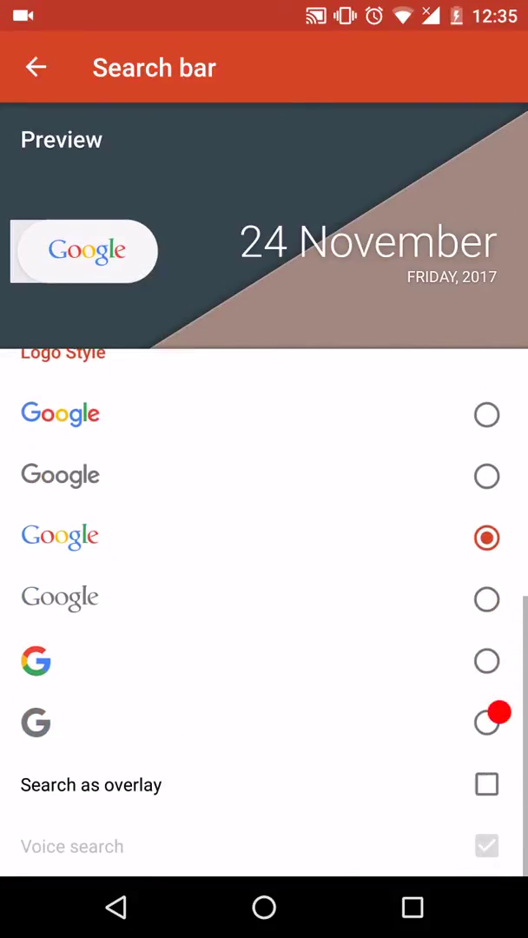
pyautogui.click(487, 722)
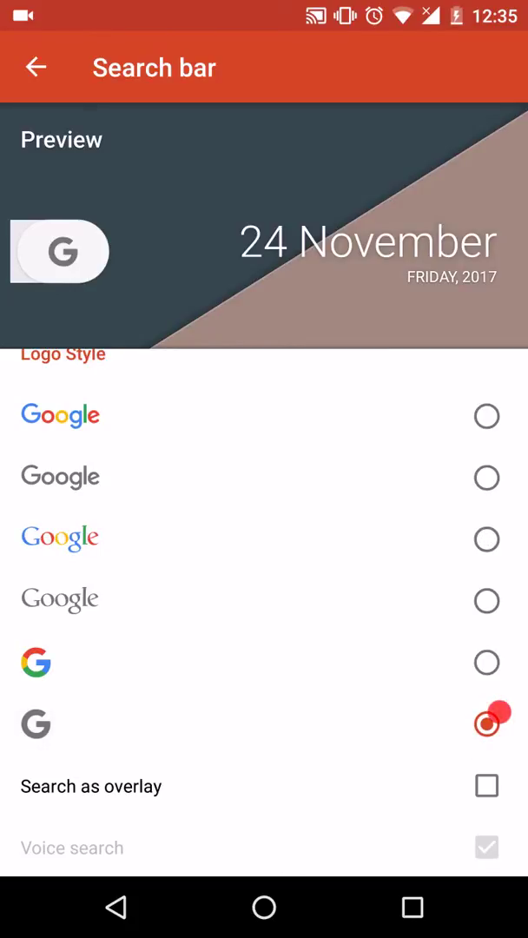
pyautogui.click(487, 724)
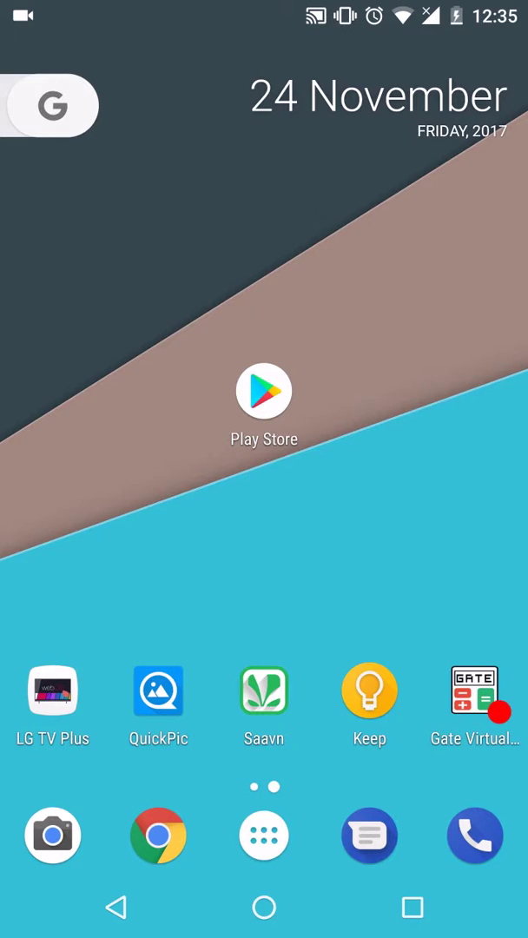
# Install Pixel Icon Pack 2 from the Play Store and return home
pyautogui.click(264, 403)
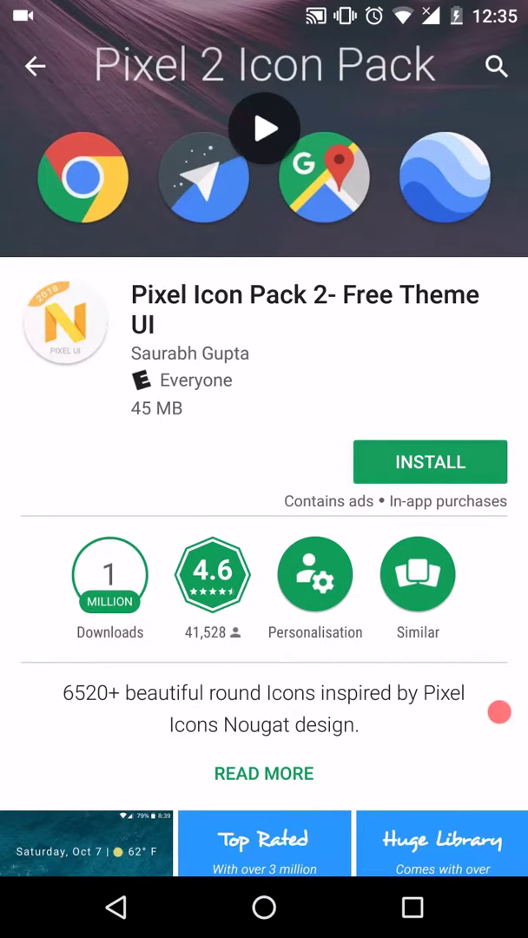
pyautogui.click(430, 461)
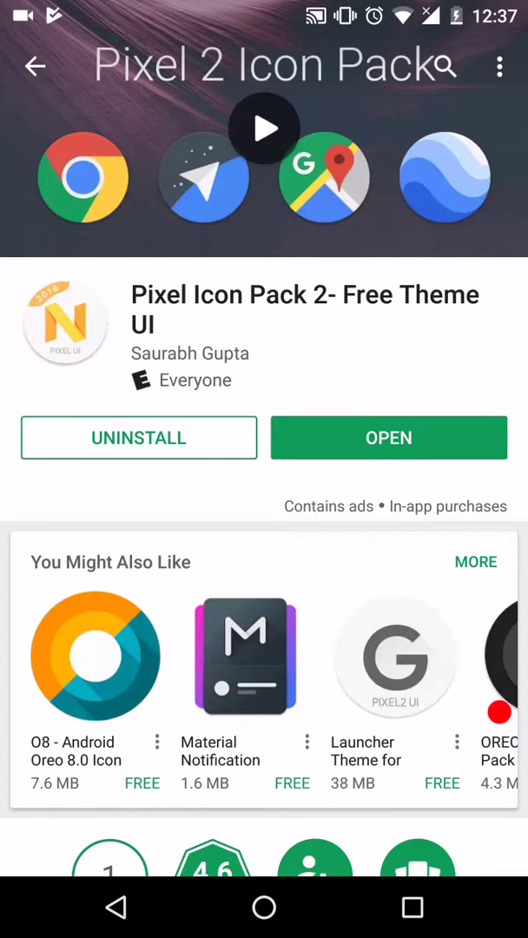
pyautogui.click(264, 907)
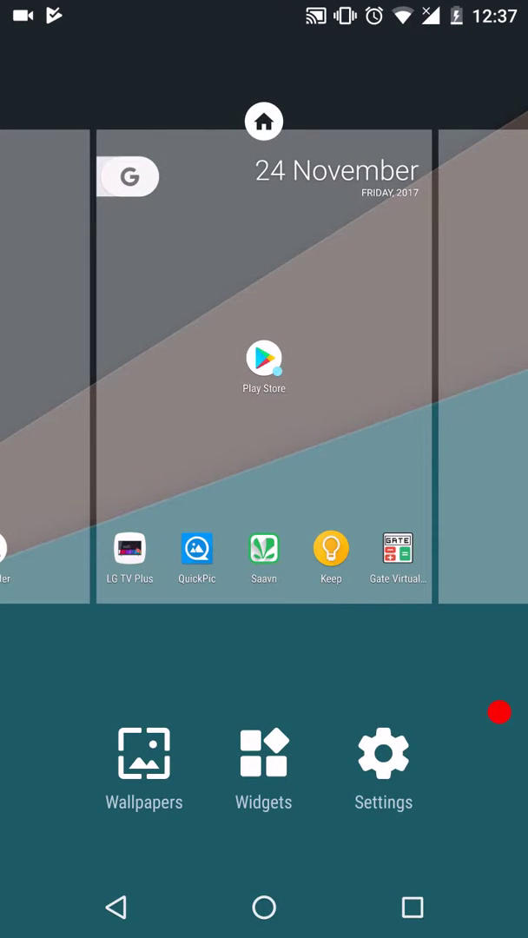
# Apply Pixel Icon Pack as the icon theme under Look & feel
pyautogui.click(383, 752)
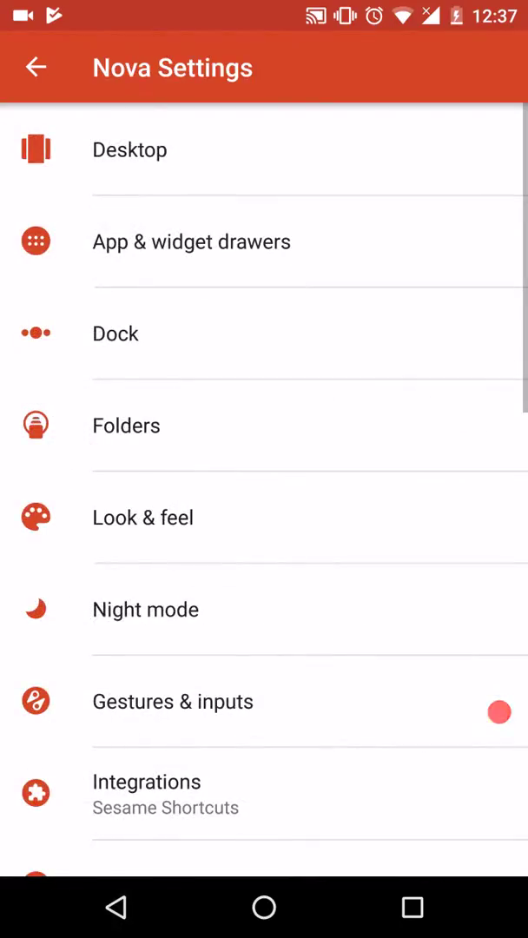
pyautogui.click(142, 517)
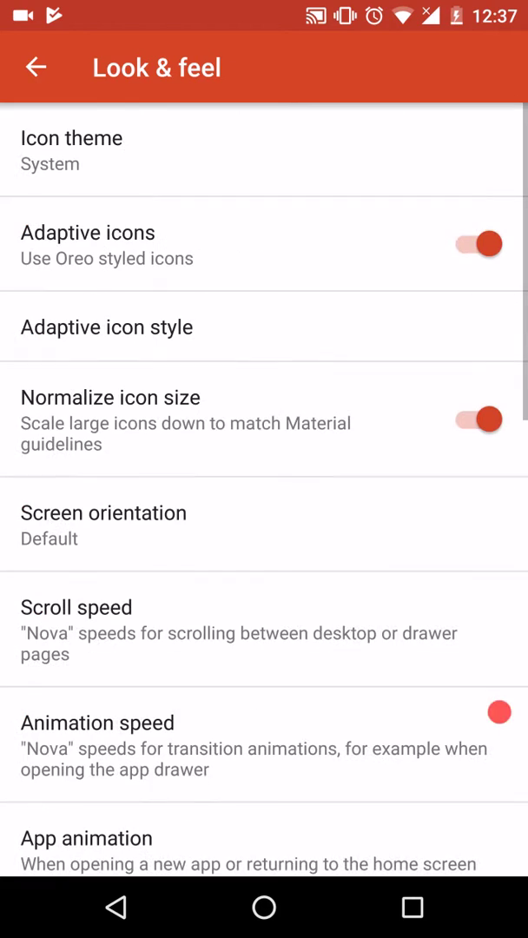
pyautogui.click(72, 151)
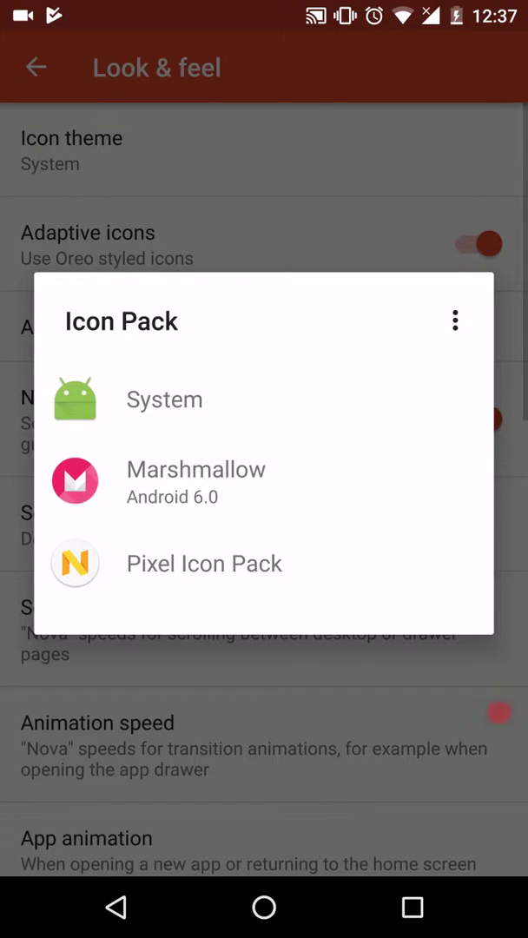
pyautogui.click(205, 563)
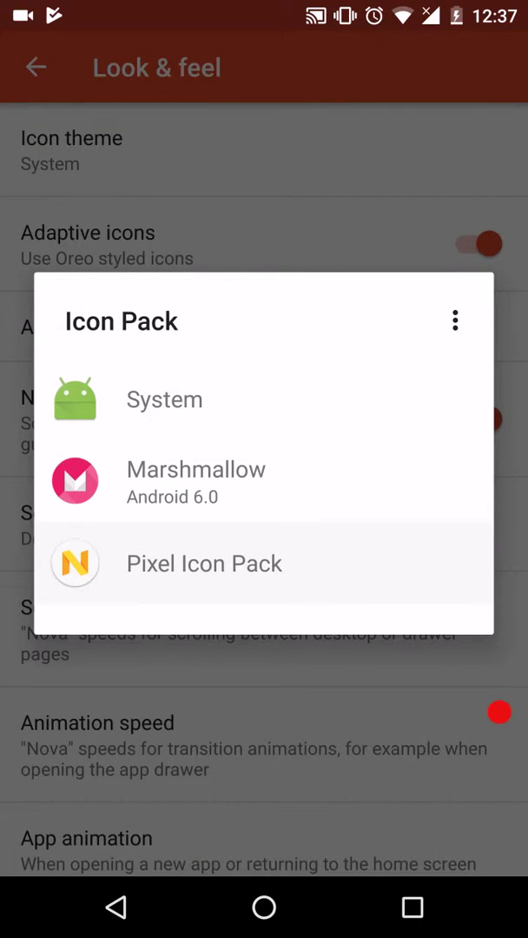
pyautogui.click(204, 563)
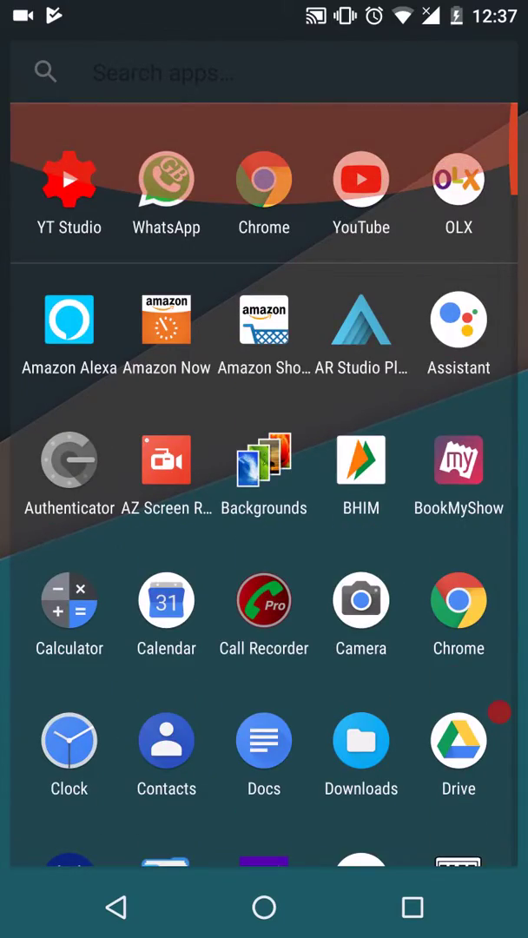
# Scroll through Nova Settings to reach the Dock settings
pyautogui.scroll(-3)
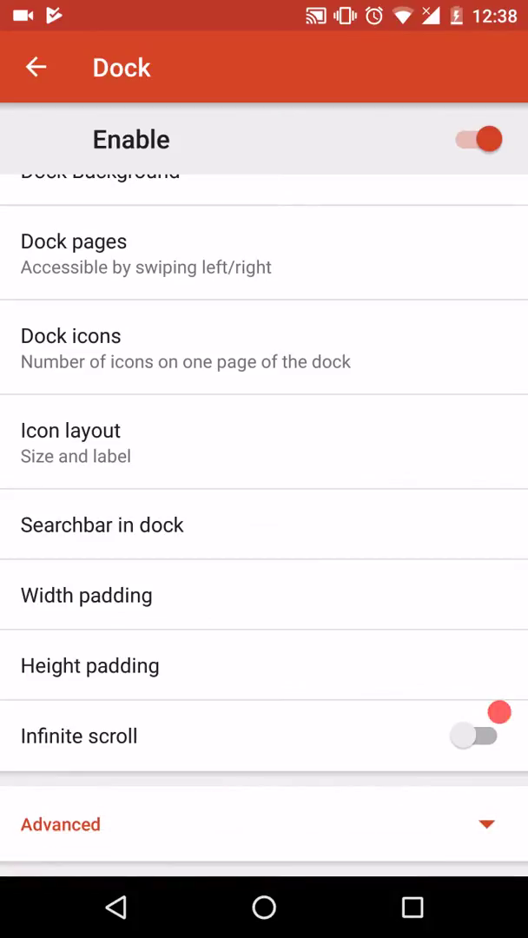
pyautogui.scroll(-3)
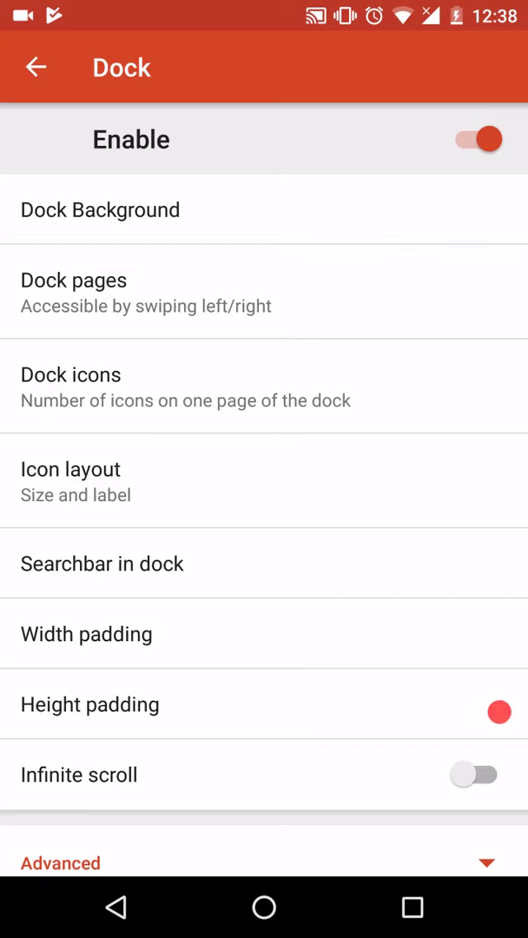
# Keep the dock search bar set to None and return to Nova Settings
pyautogui.click(101, 563)
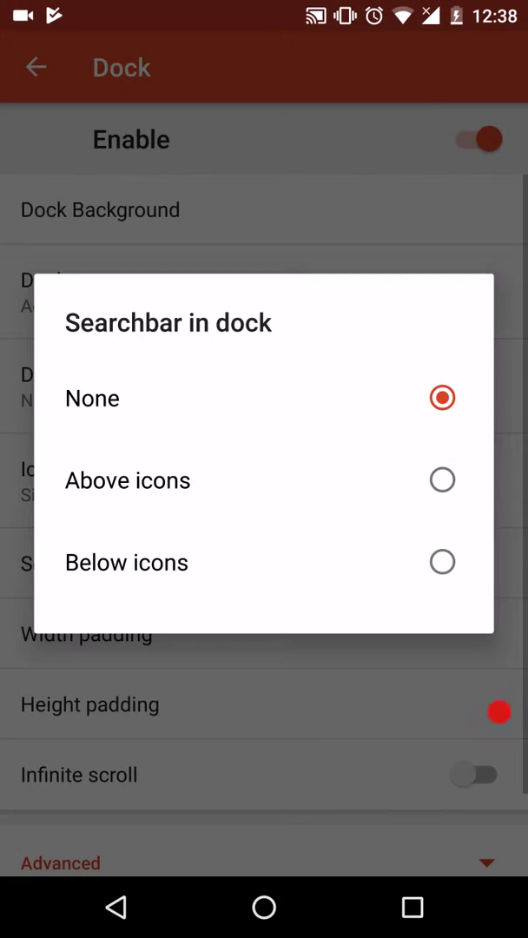
pyautogui.click(91, 398)
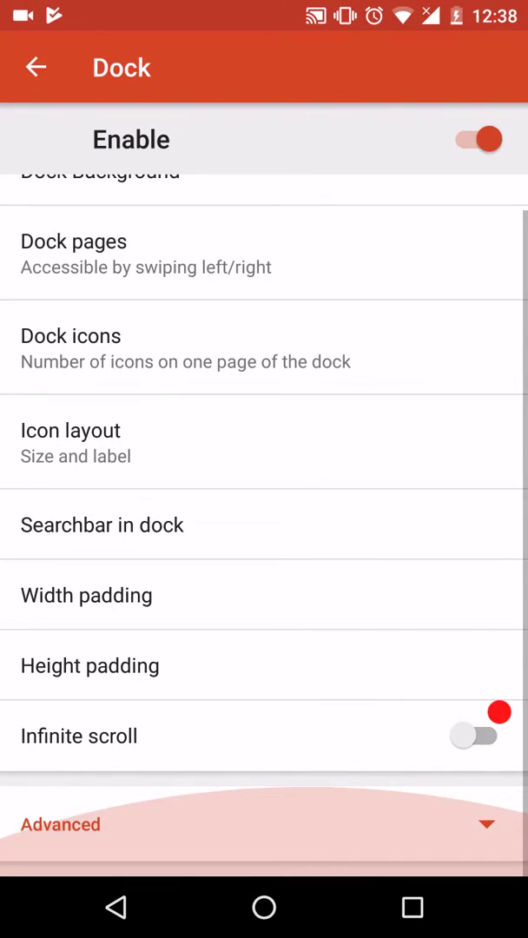
pyautogui.click(35, 67)
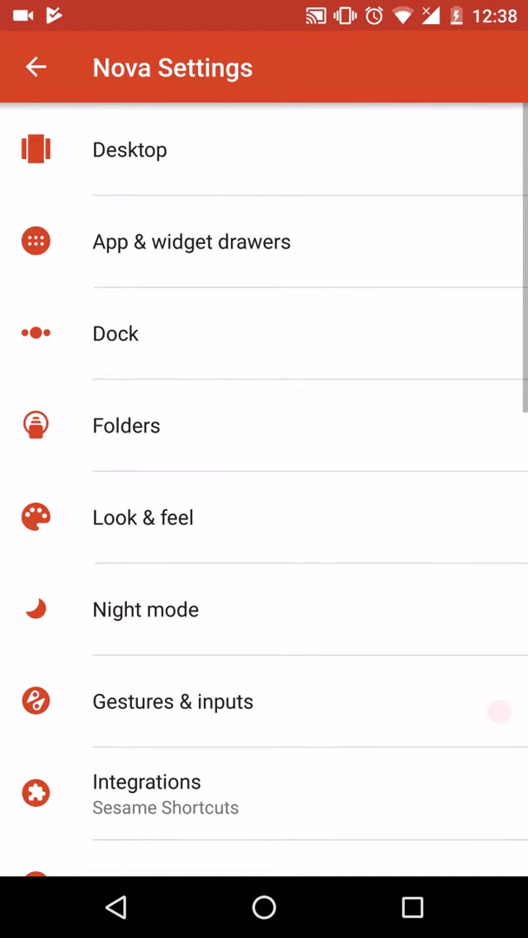
# Pick the aerial coastline photo as the wallpaper to set
pyautogui.click(192, 242)
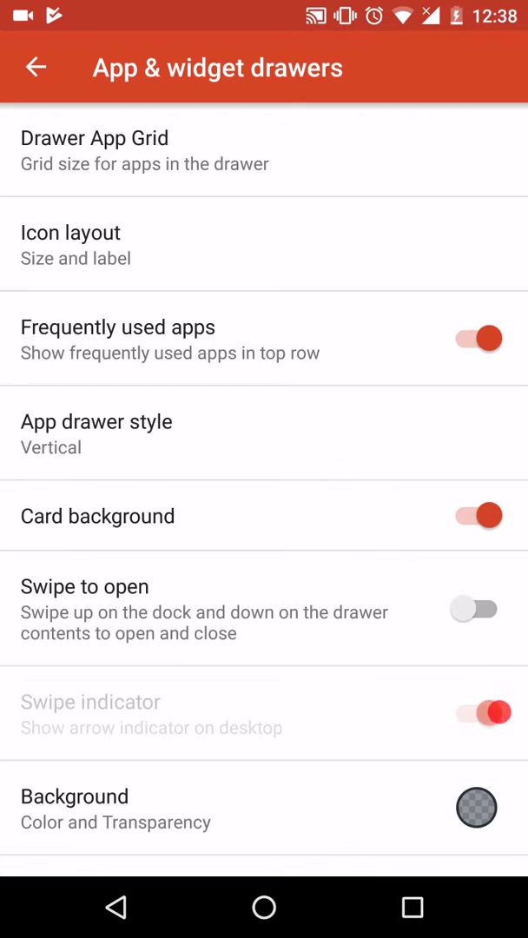
pyautogui.scroll(-3)
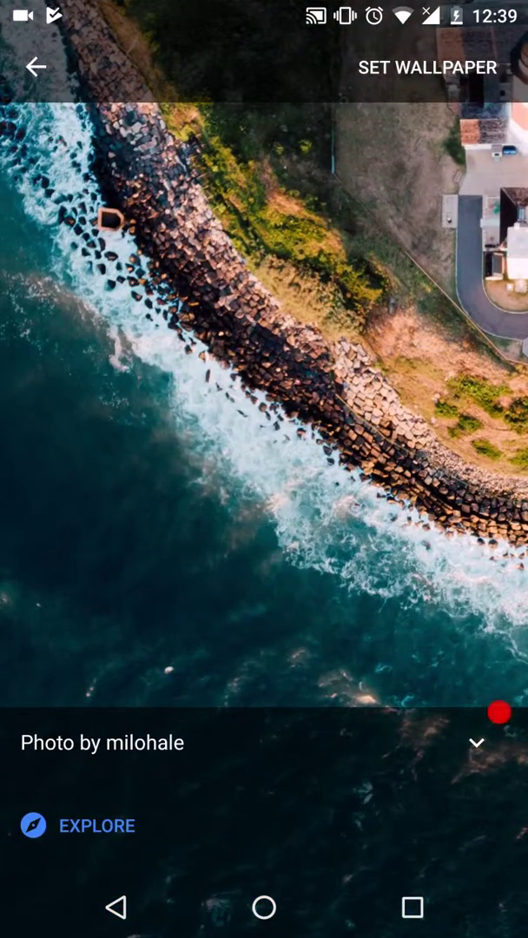
pyautogui.click(427, 67)
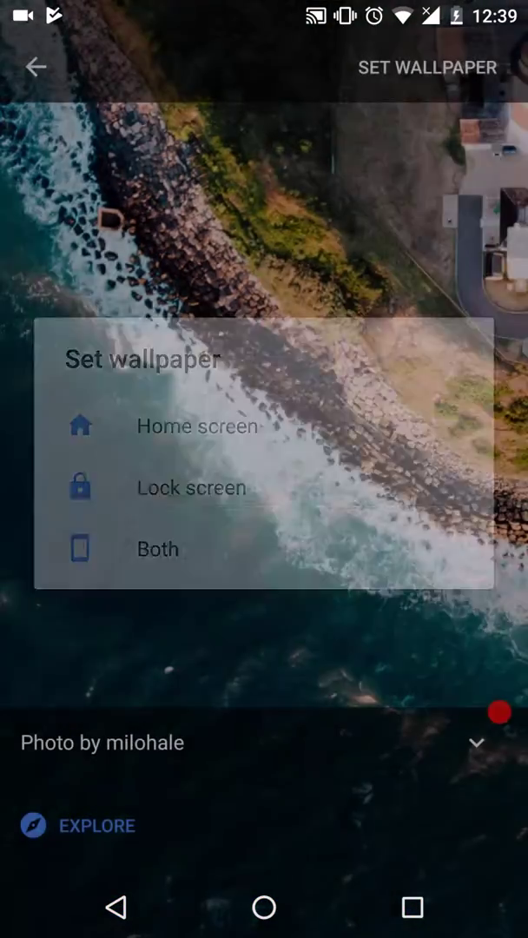